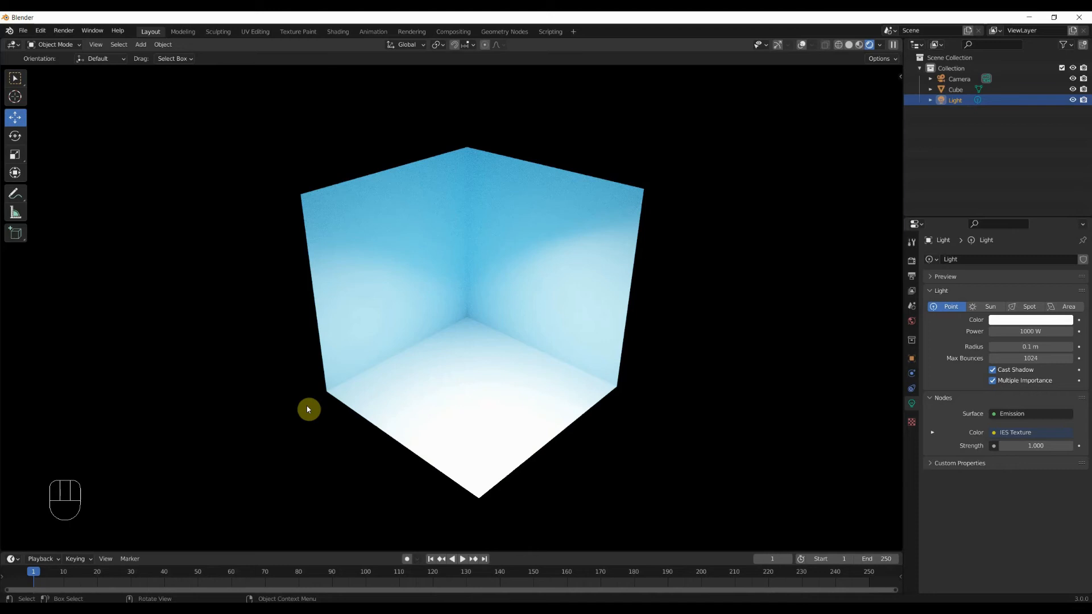
pyautogui.moveTo(564, 264)
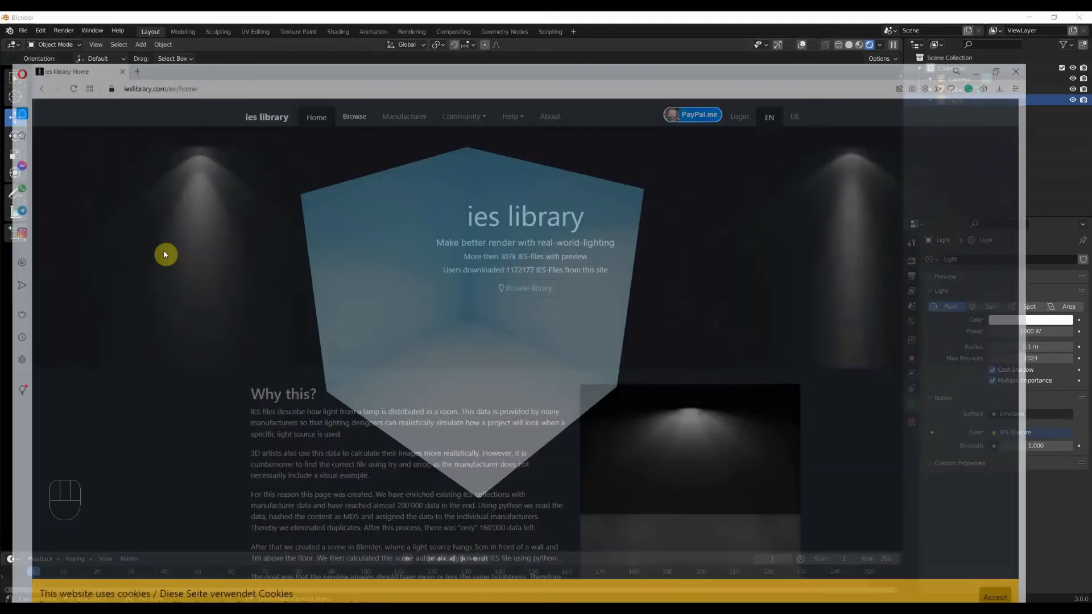
# - Browse the ieslibrary.com catalogue filtered to VISA LIGHTING and scroll through the tagged results
pyautogui.click(1064, 18)
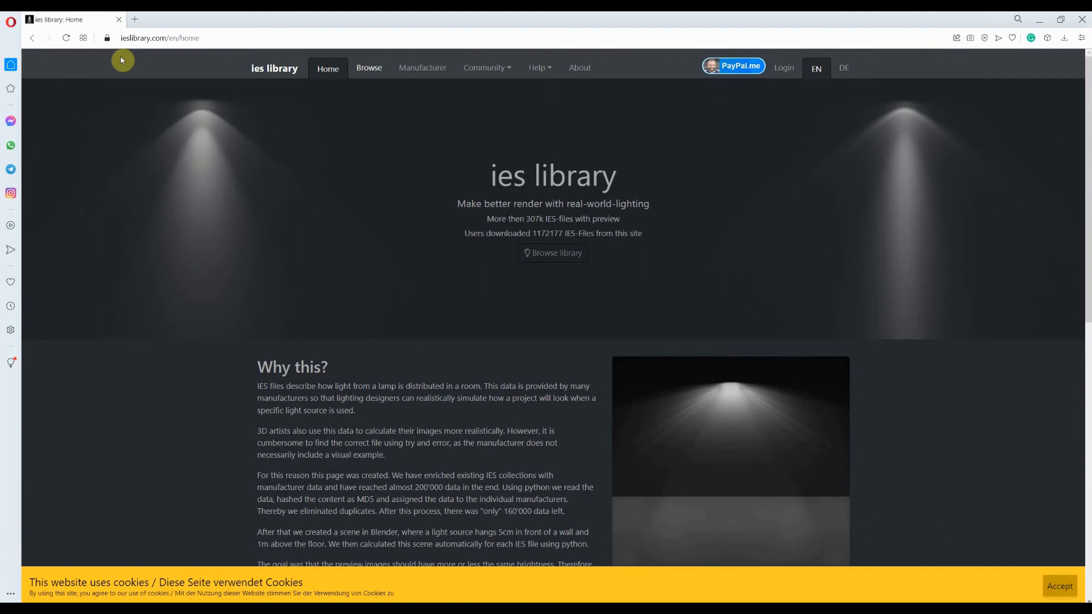
pyautogui.moveTo(190, 145)
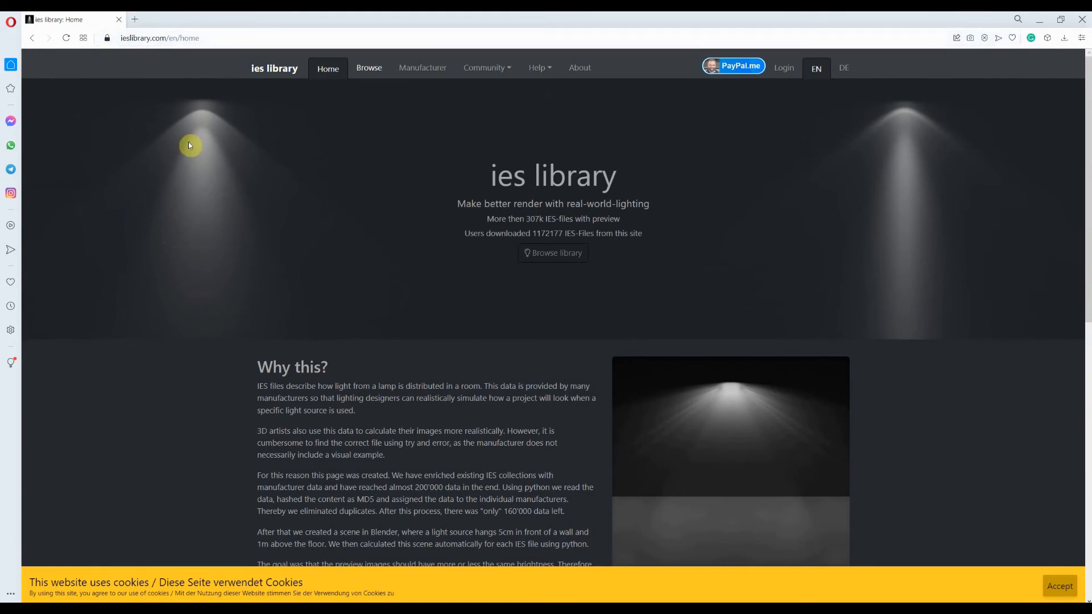
pyautogui.moveTo(197, 168)
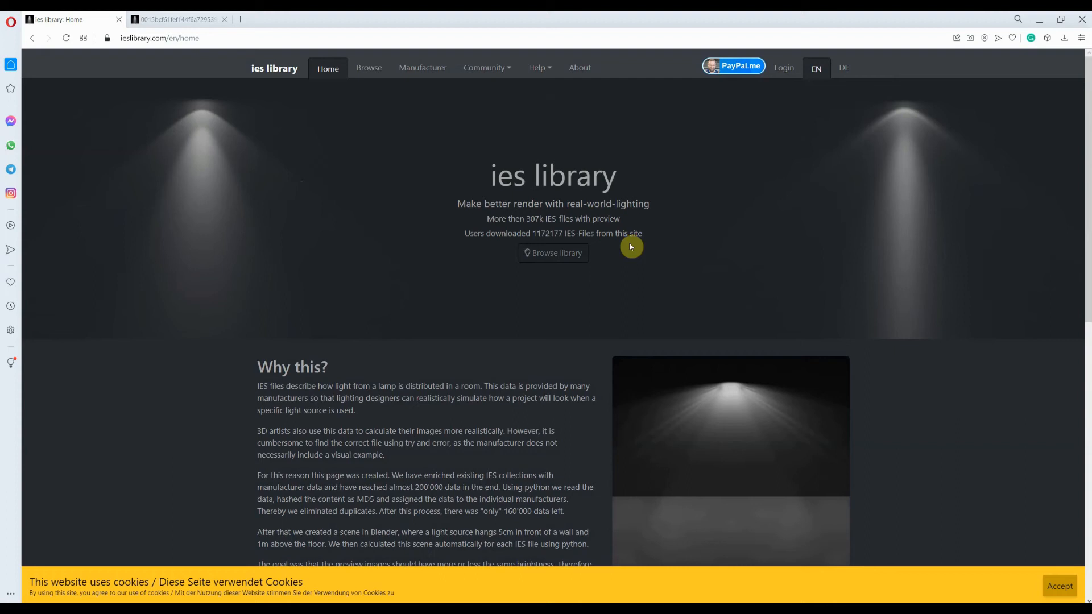
pyautogui.click(368, 67)
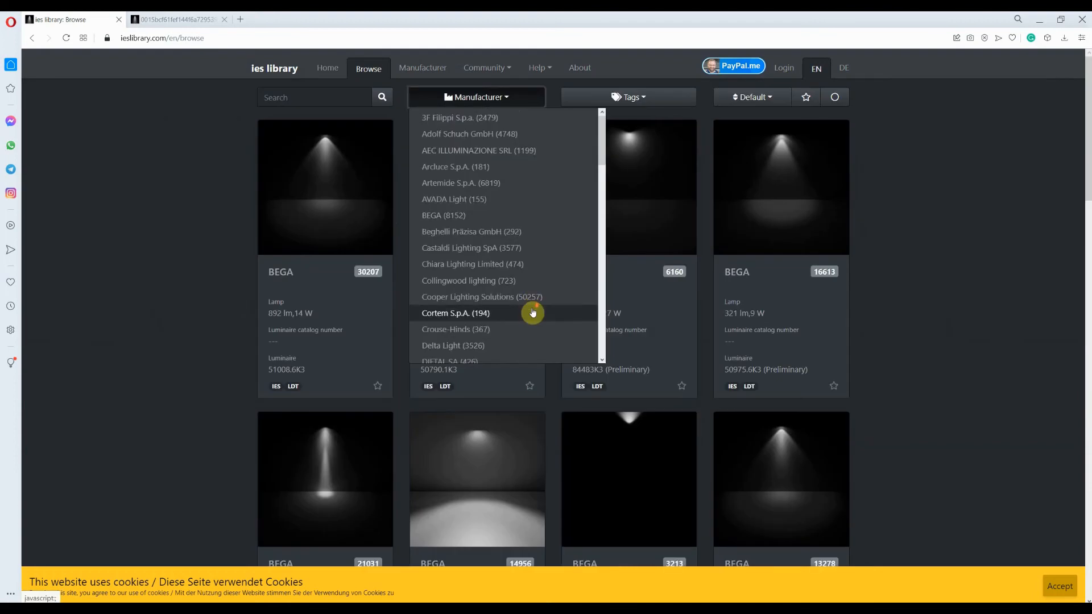
pyautogui.scroll(-3)
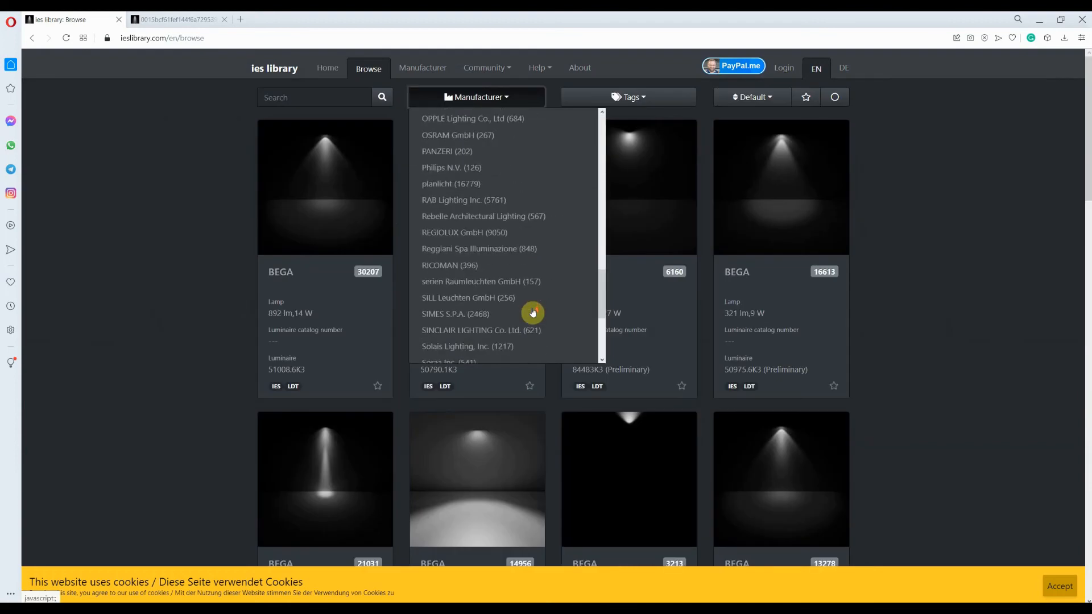
pyautogui.scroll(-3)
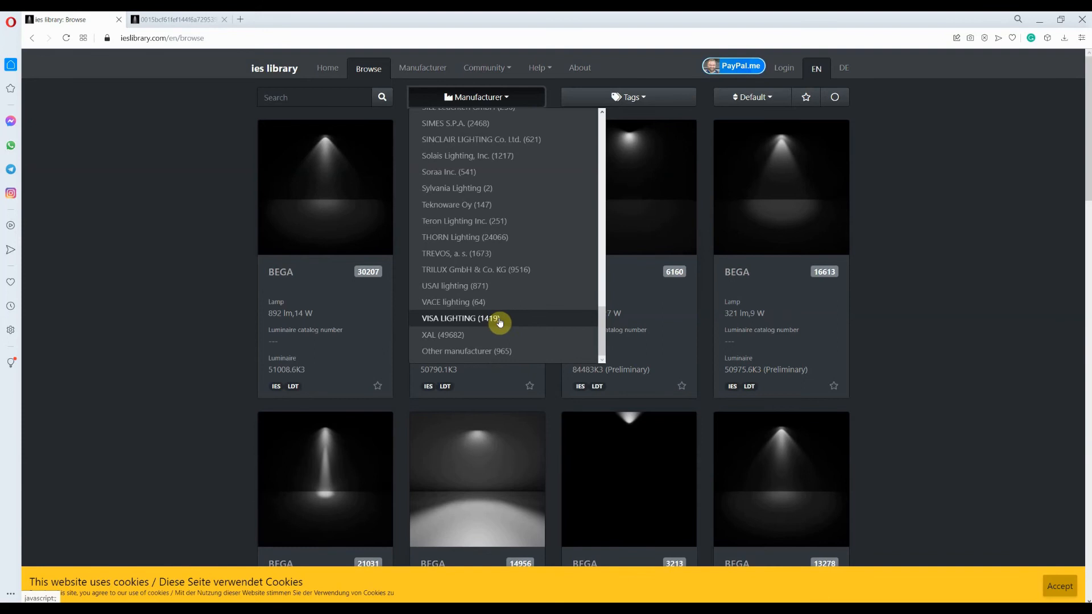
pyautogui.click(450, 319)
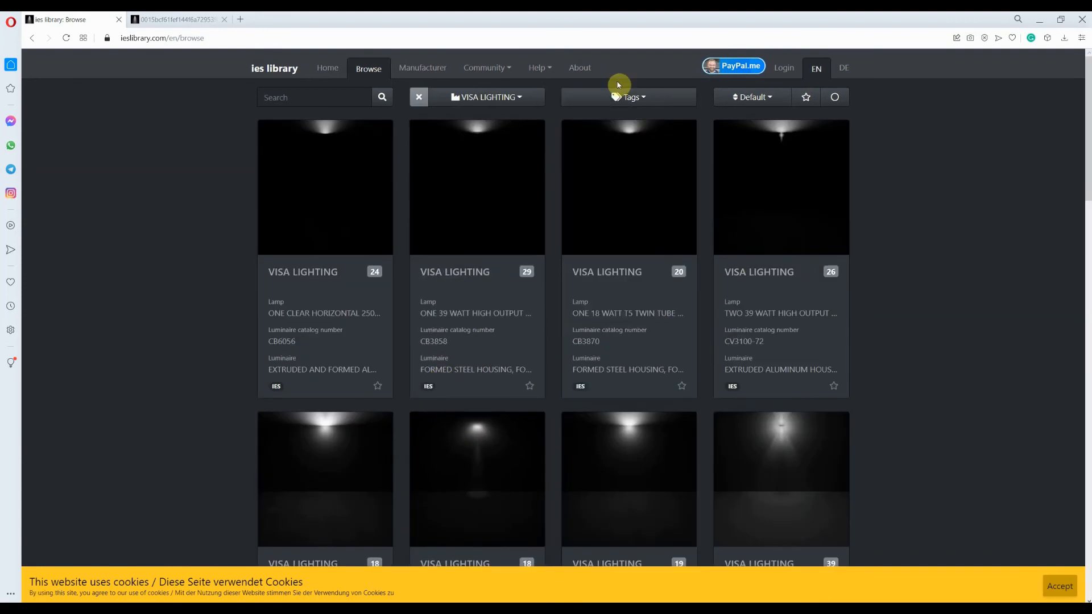
pyautogui.click(627, 97)
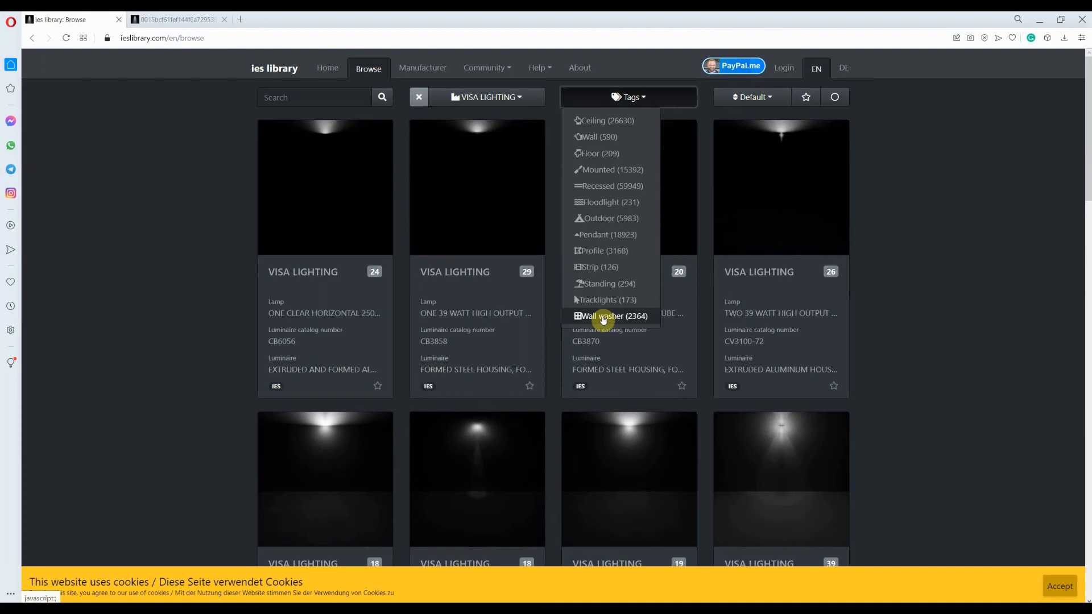
pyautogui.scroll(-3)
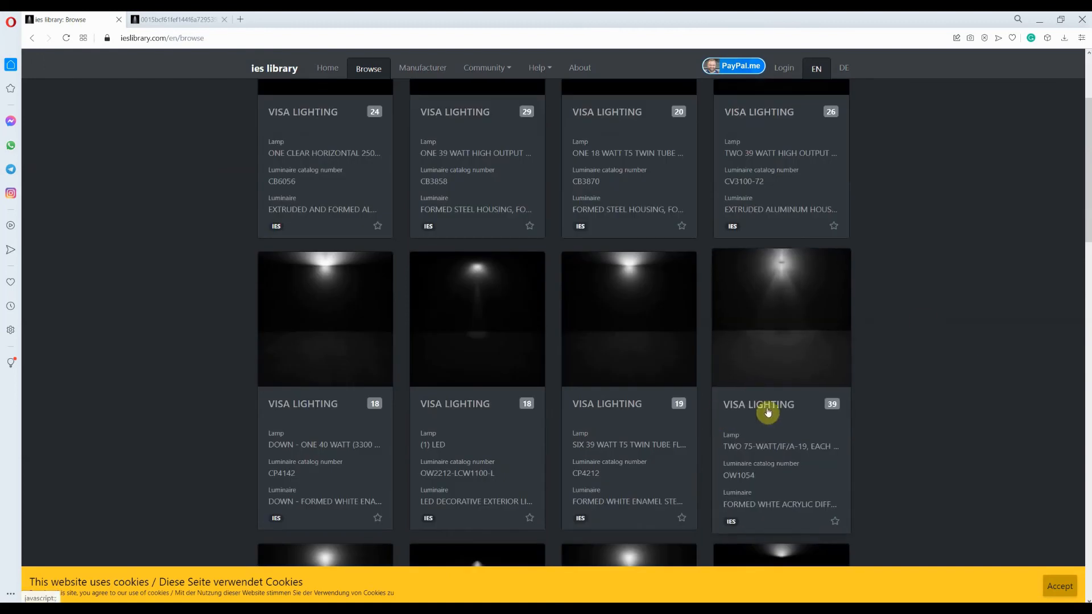
pyautogui.moveTo(778, 318)
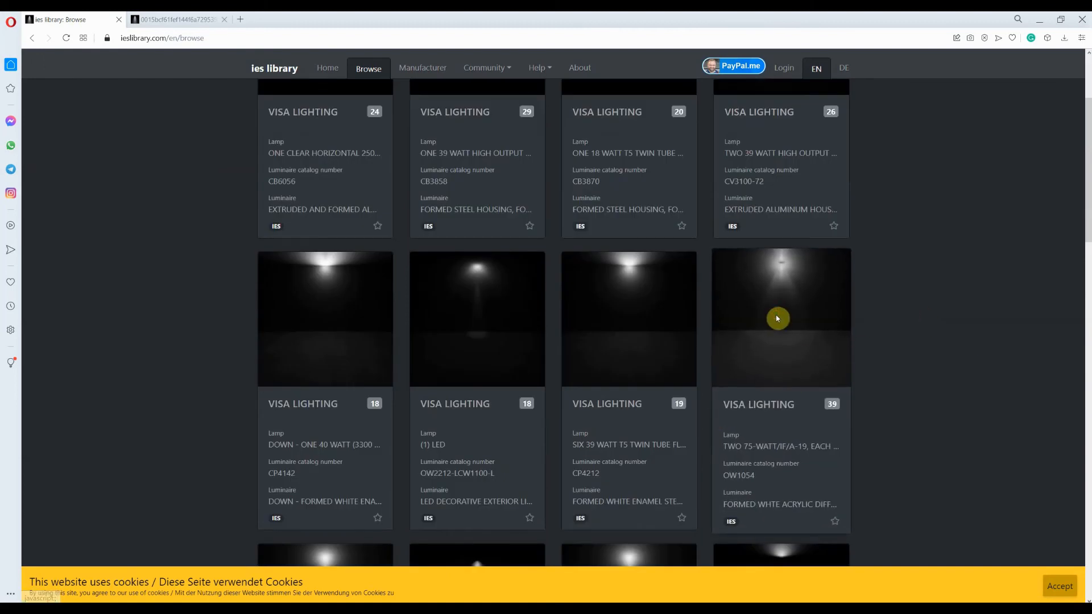
# - Open the VISA LIGHTING OW1054 fixture details and download its IES file
pyautogui.click(779, 318)
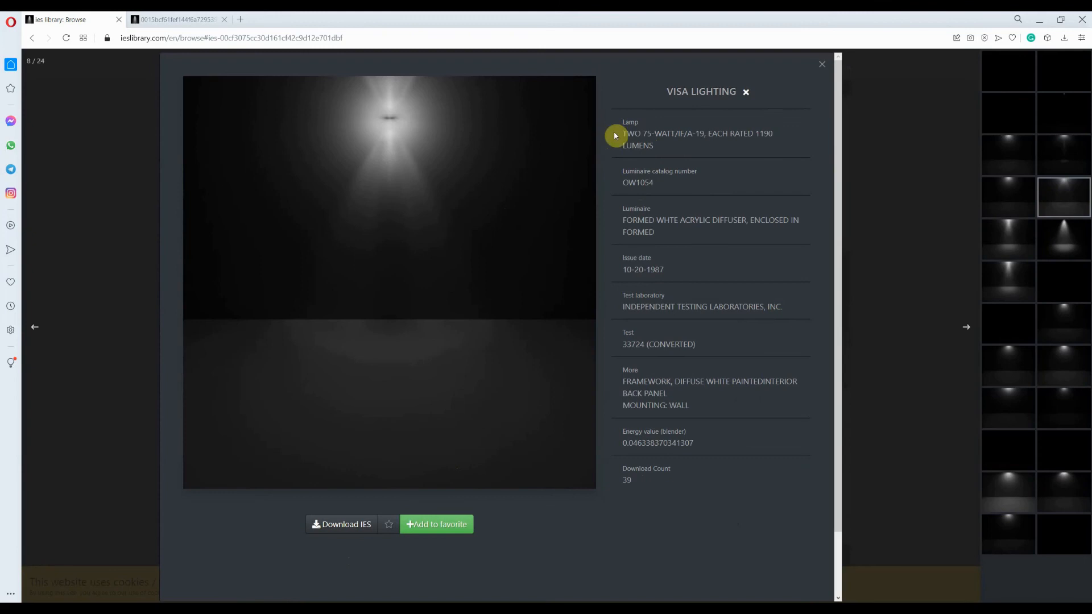
pyautogui.moveTo(652, 342)
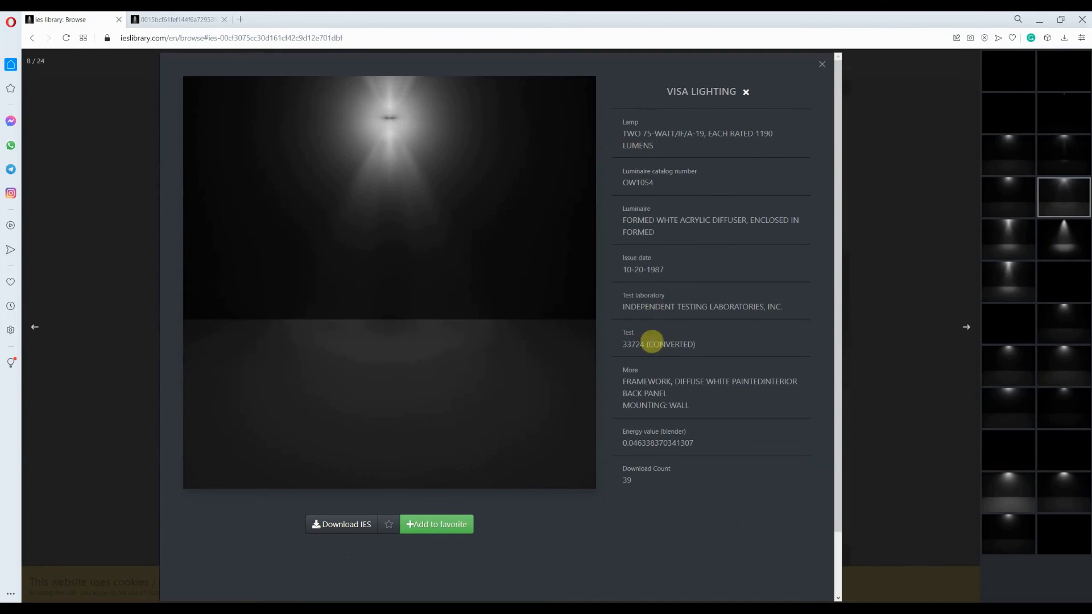
pyautogui.click(341, 524)
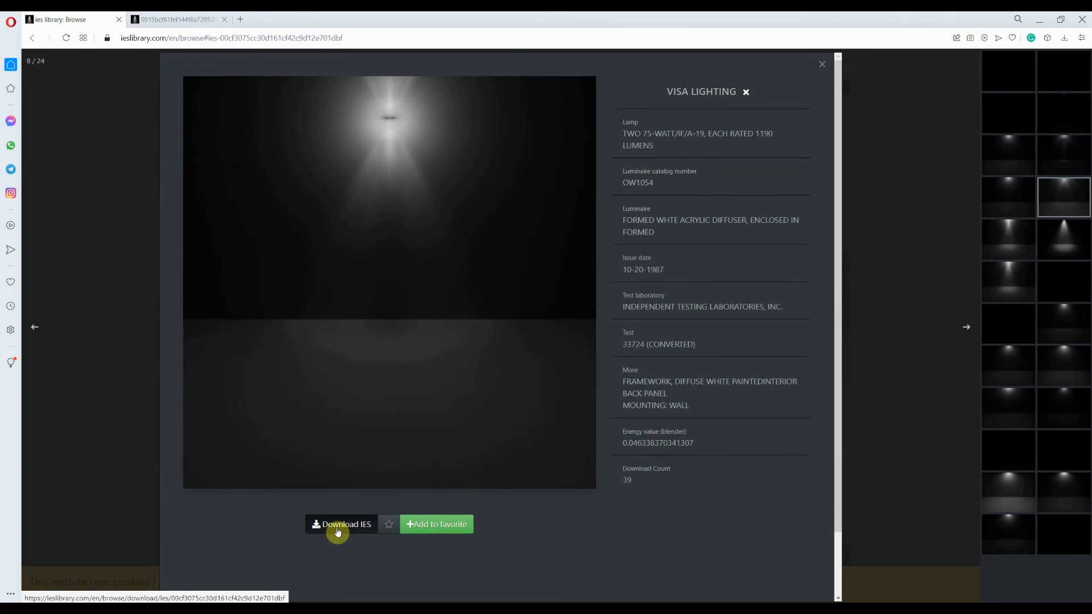
pyautogui.click(341, 525)
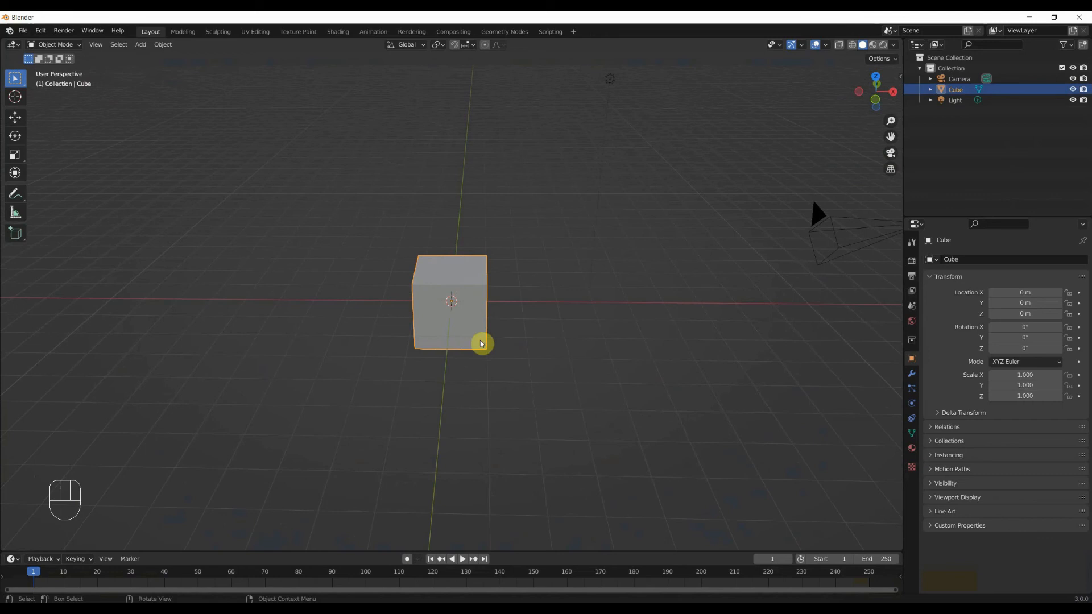
# - Toggle the default cube into Edit Mode
pyautogui.press('Tab')
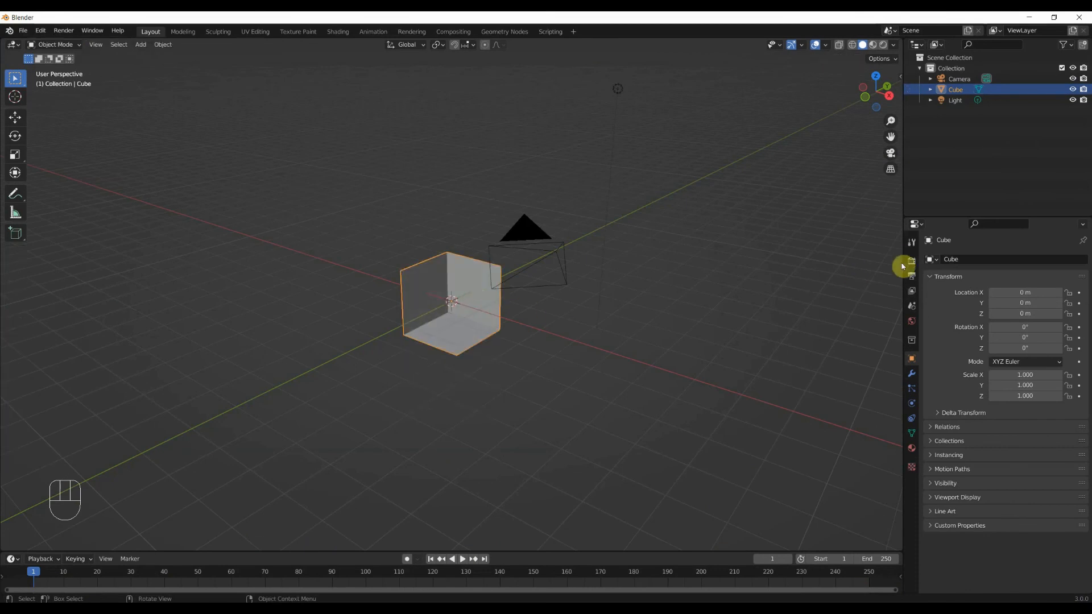
pyautogui.moveTo(911, 264)
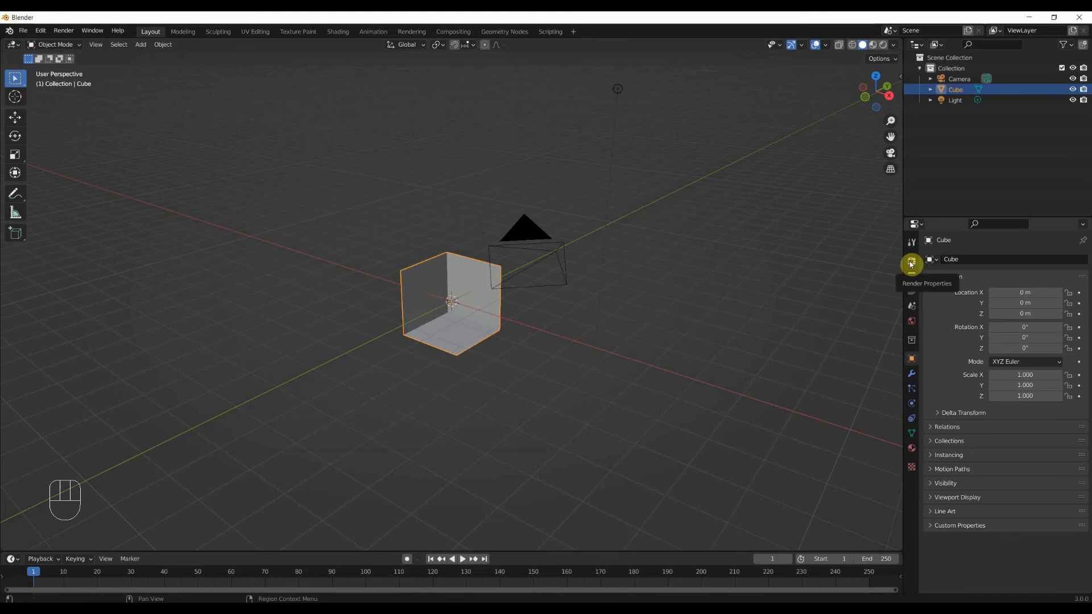
# - Switch the scene's render engine to Cycles in the render settings
pyautogui.click(911, 264)
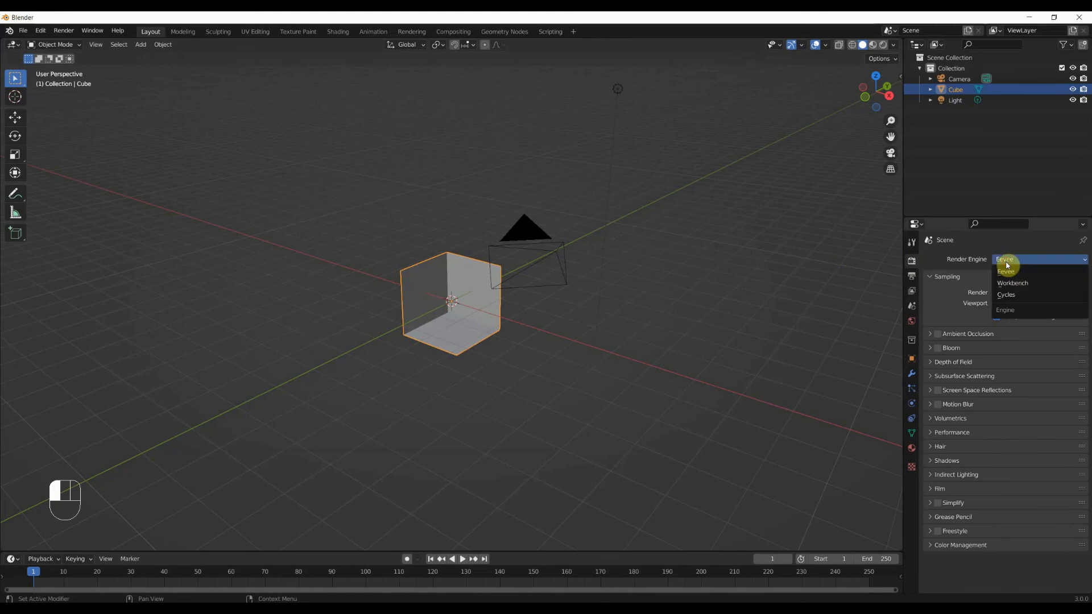
pyautogui.click(1006, 295)
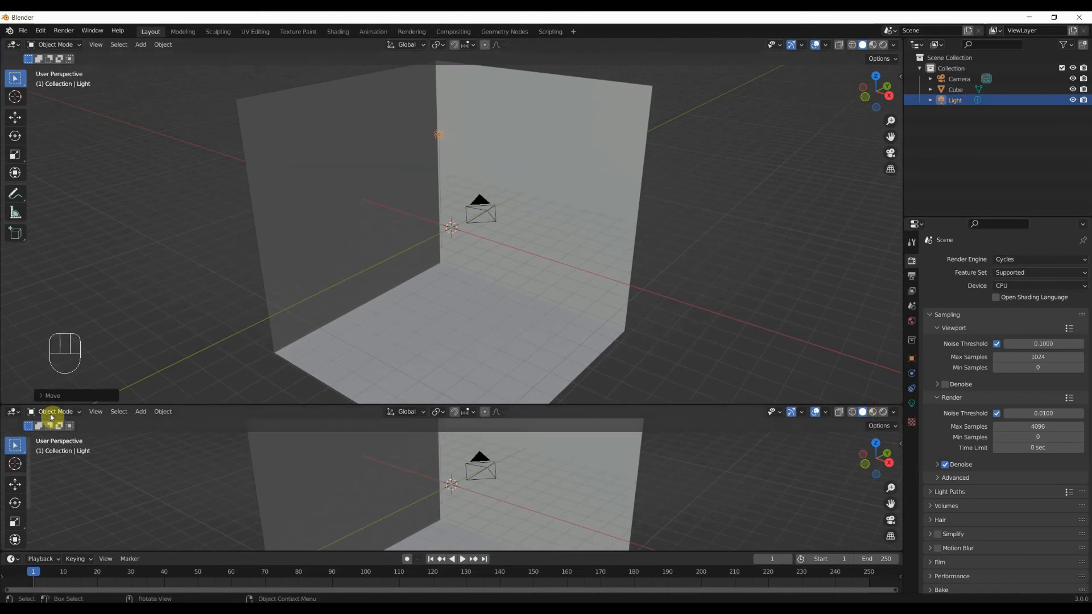
# - Turn the lower area into the Shader Editor and enable Use Nodes for the light
pyautogui.click(12, 412)
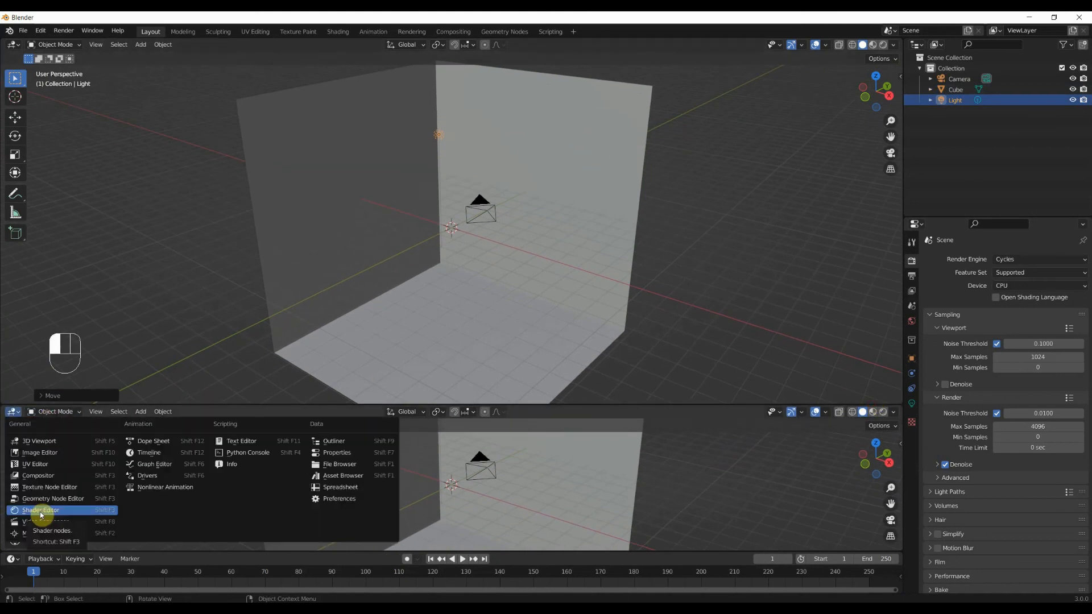
pyautogui.click(41, 509)
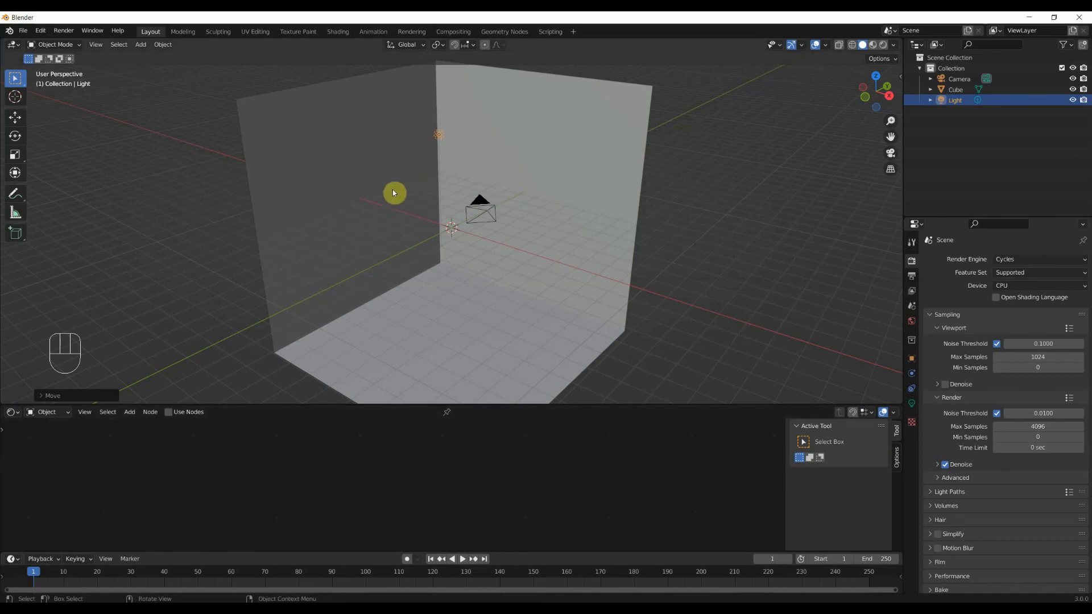
pyautogui.moveTo(171, 411)
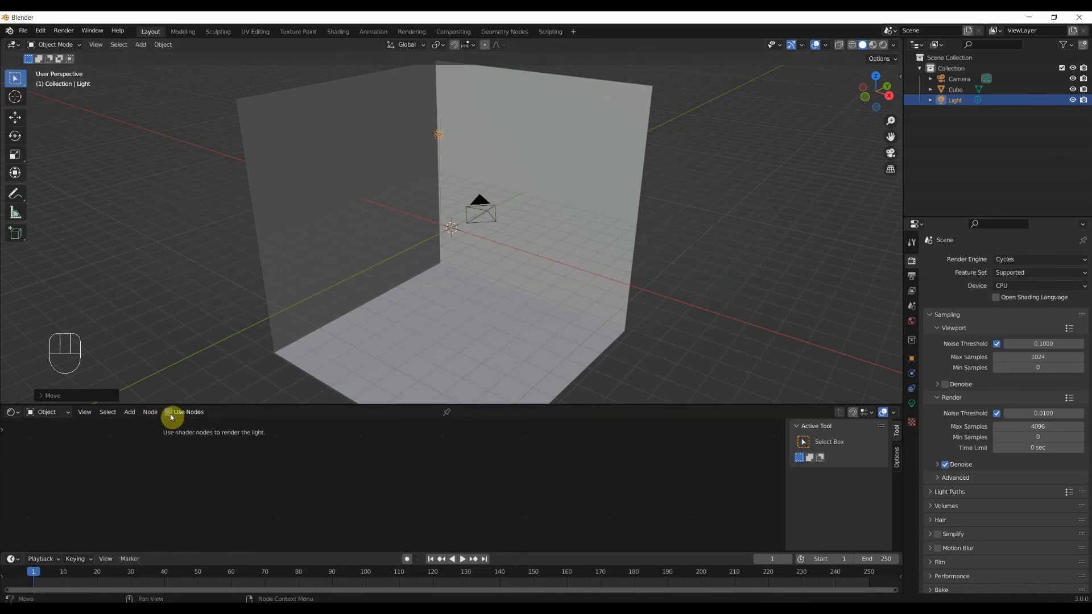
pyautogui.click(169, 411)
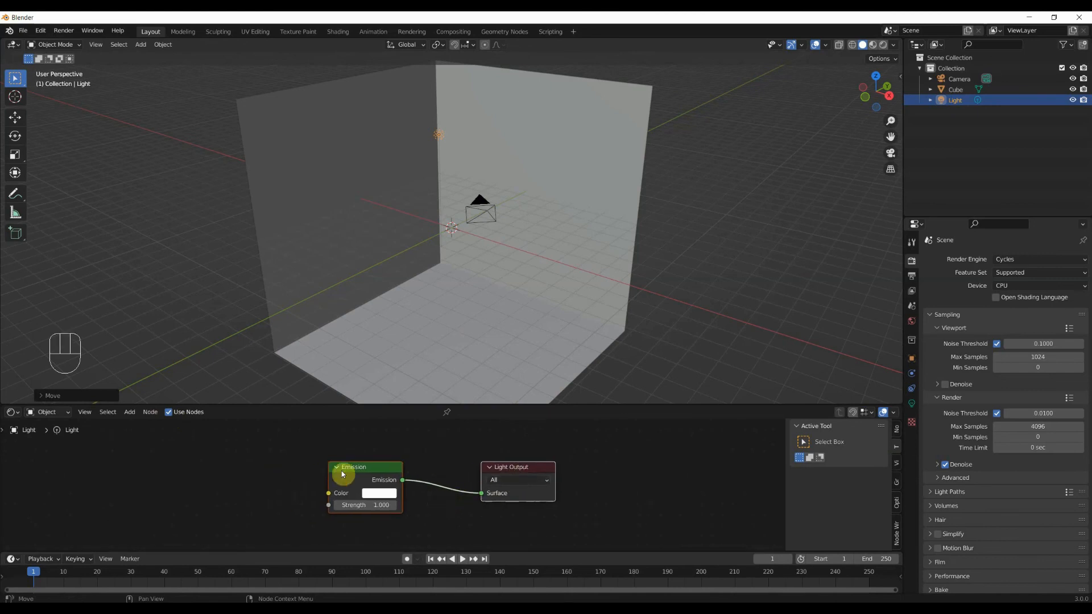
# - Add an IES Texture node via the 'ies' search and load an IES file from the course folder
pyautogui.press('shift+a')
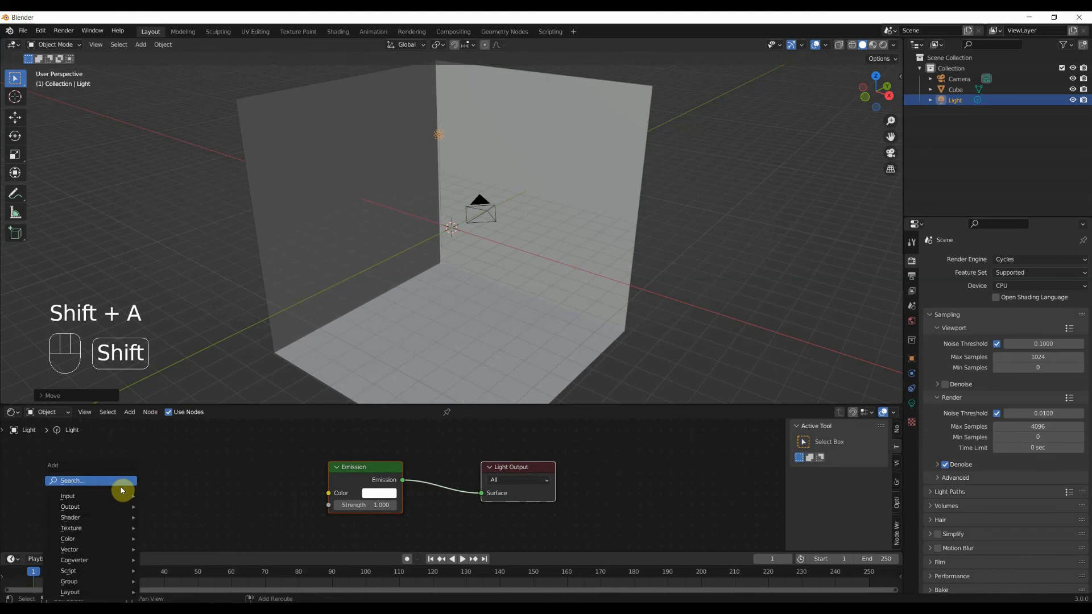
pyautogui.click(71, 480)
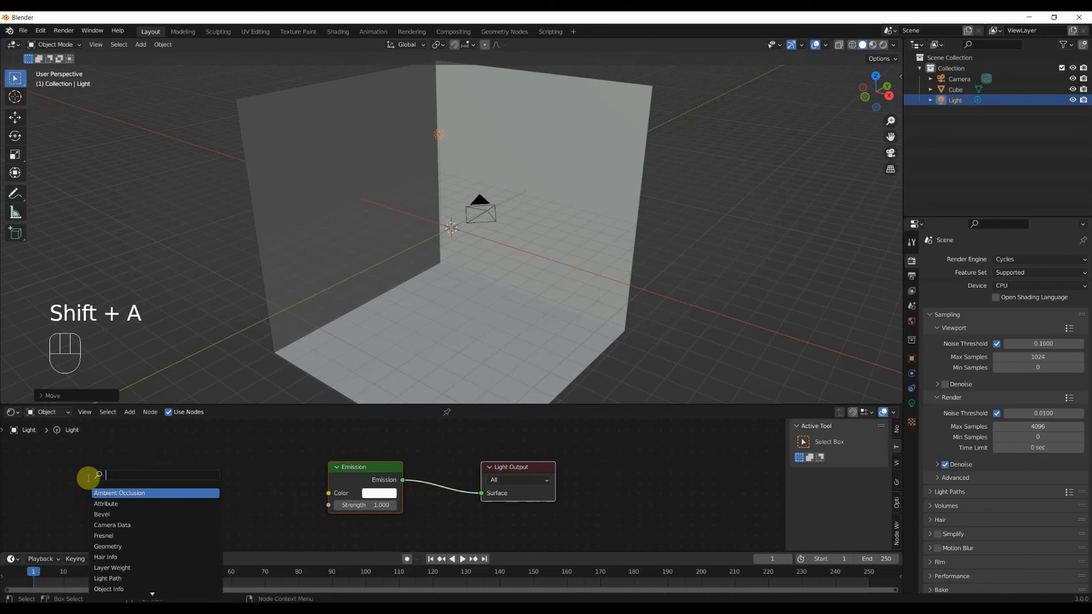
pyautogui.write('ies')
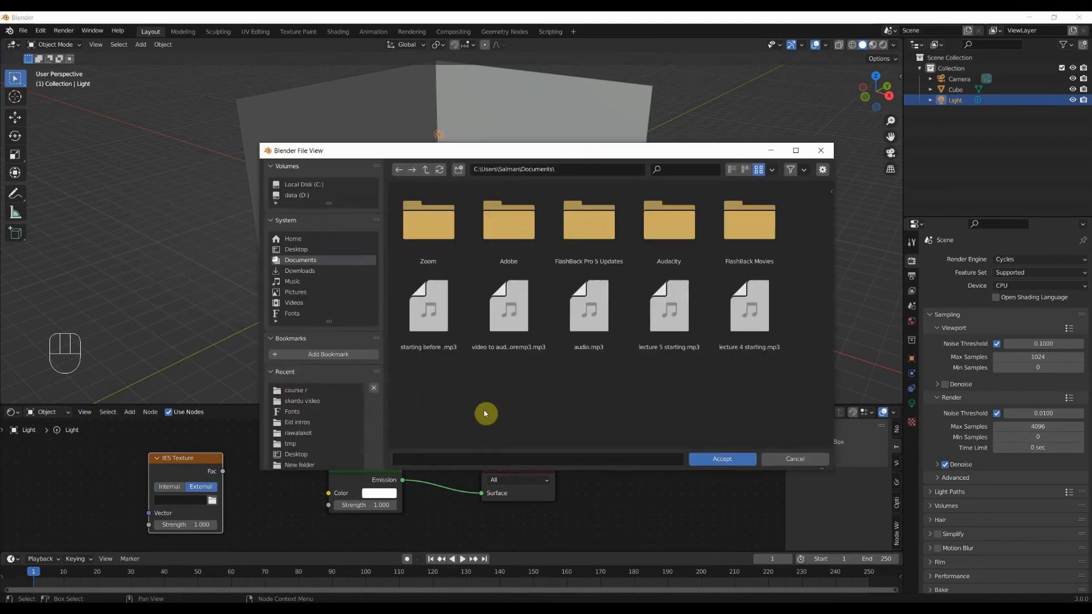
pyautogui.click(295, 390)
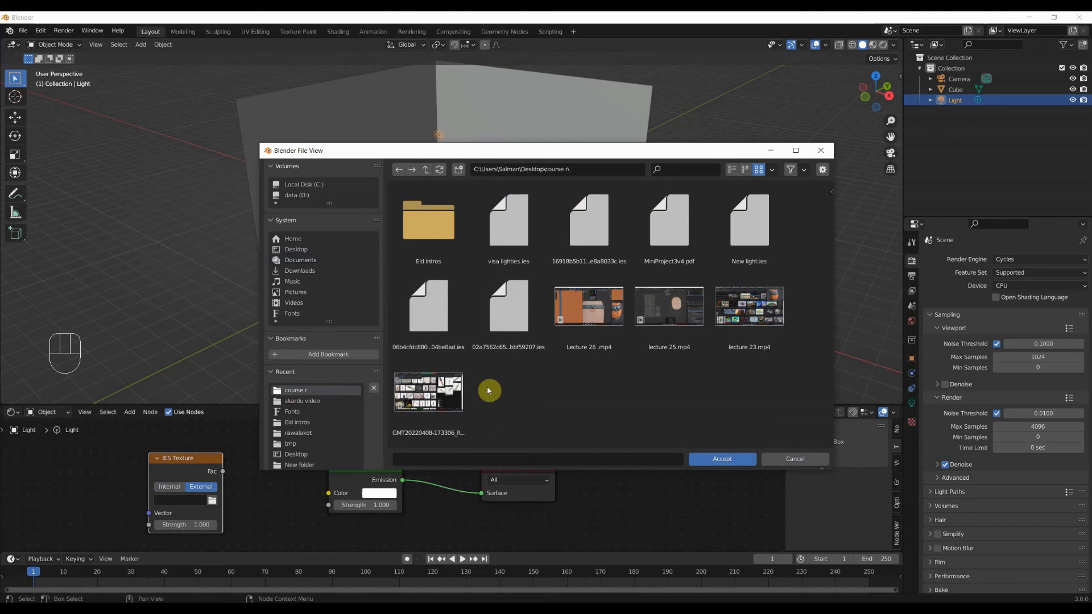
pyautogui.moveTo(548, 415)
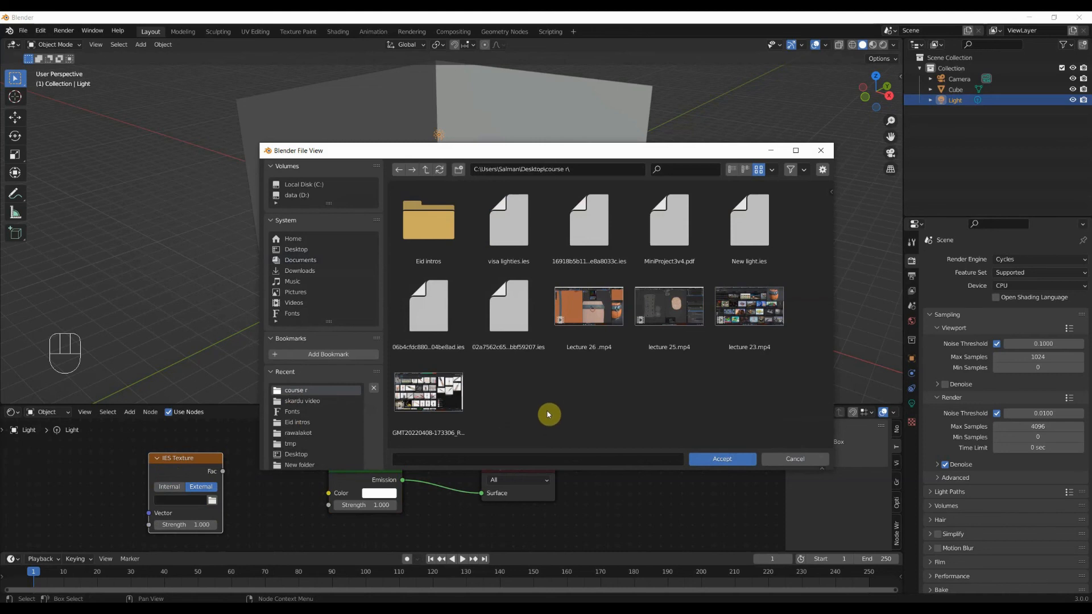
pyautogui.click(722, 459)
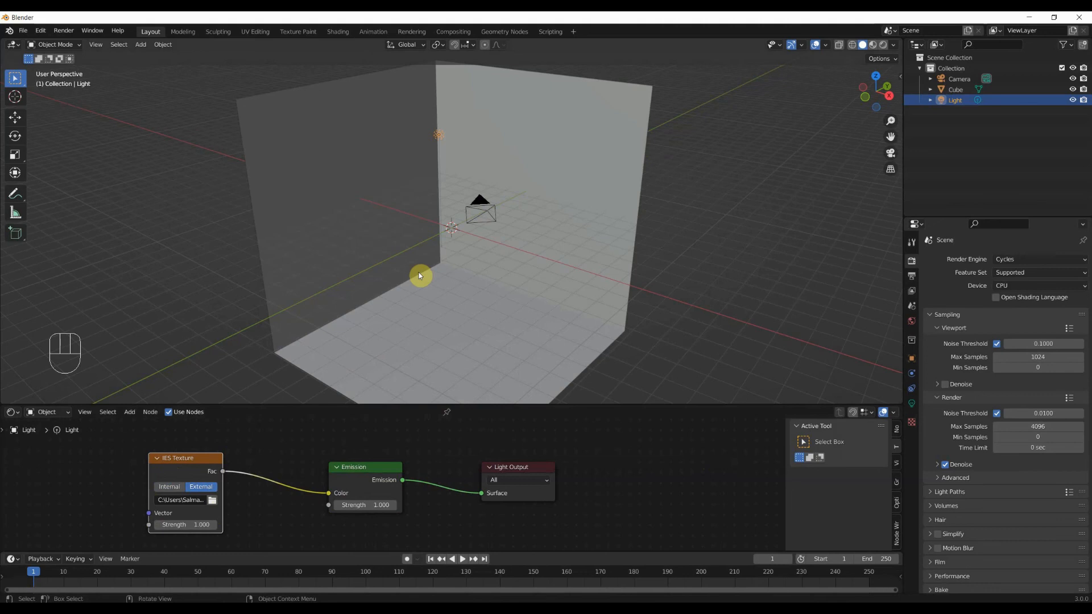
# - Preview the box in Rendered shading with gizmo and grid overlays hidden
pyautogui.click(779, 44)
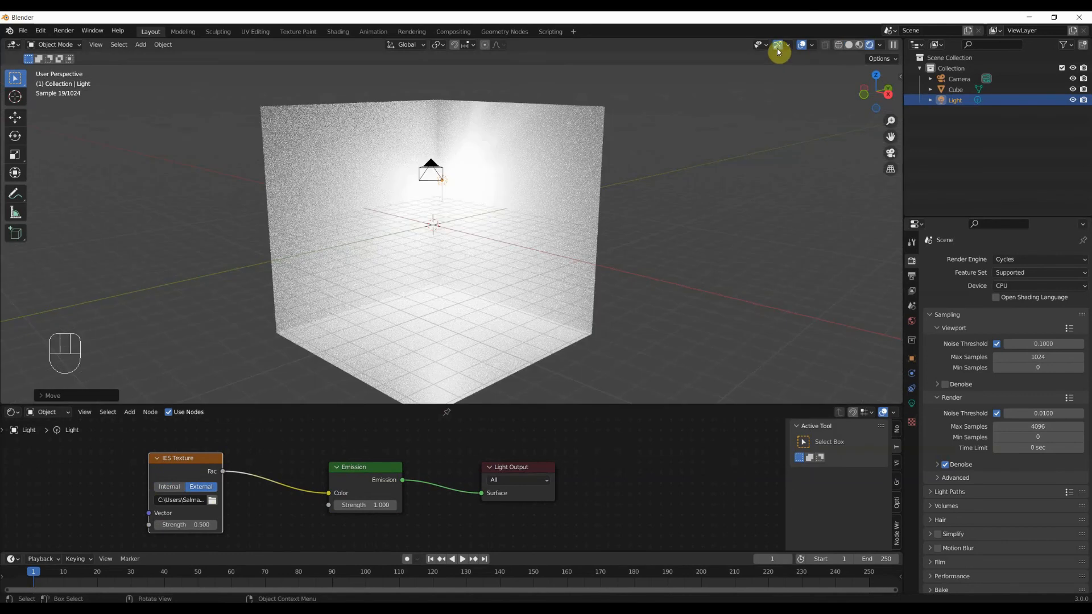
pyautogui.moveTo(804, 44)
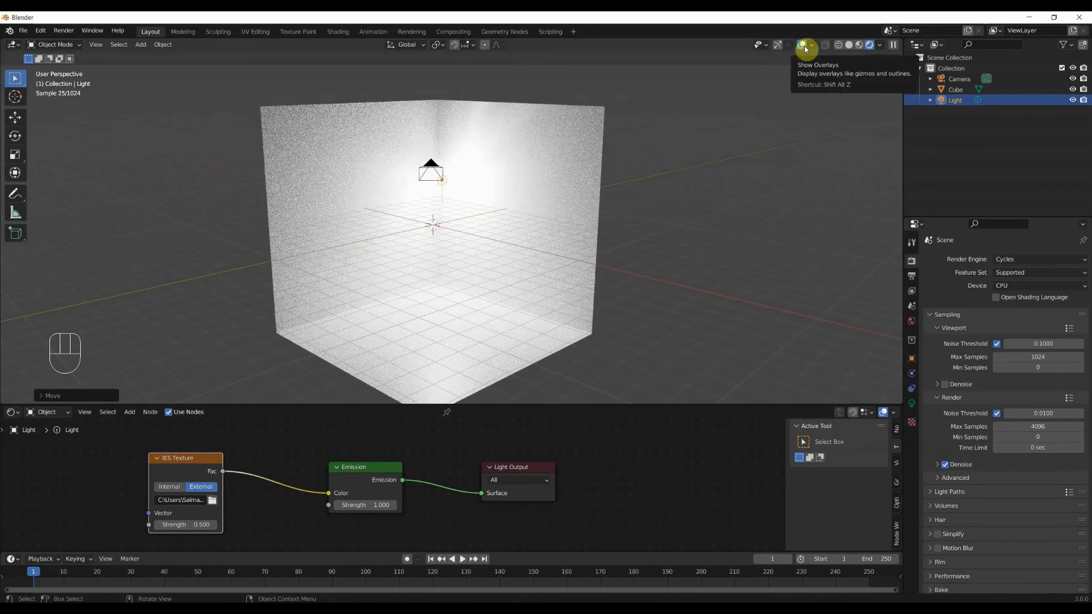
pyautogui.click(802, 44)
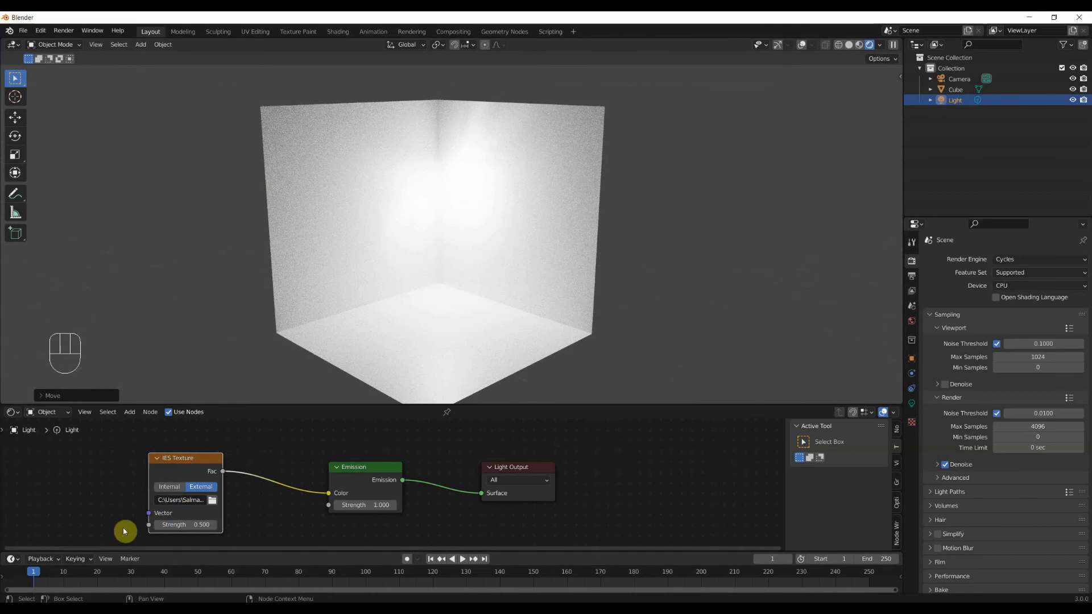
pyautogui.moveTo(65, 500)
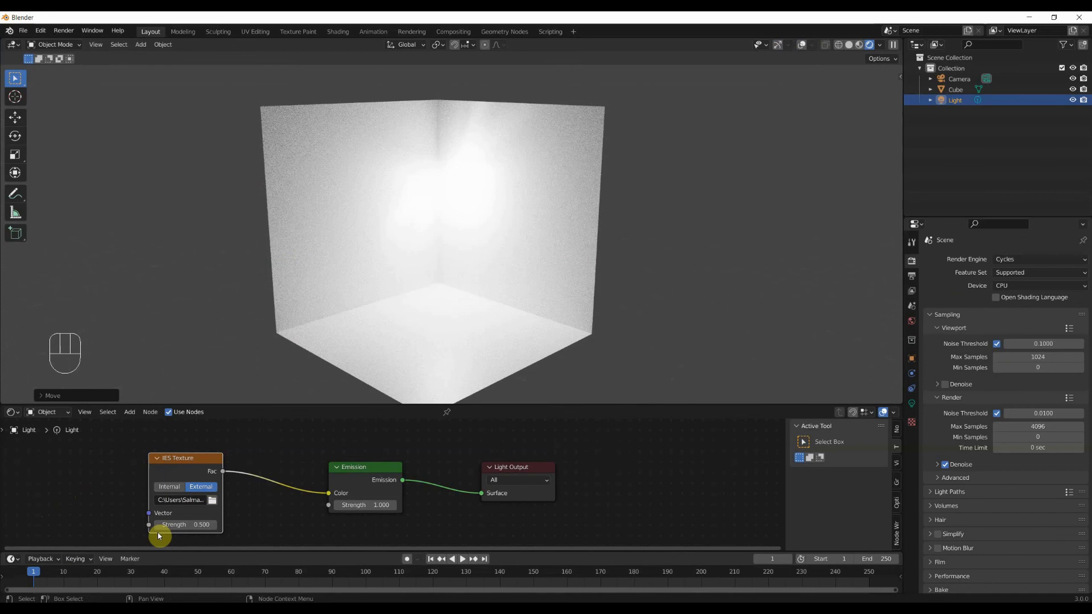
pyautogui.moveTo(285, 362)
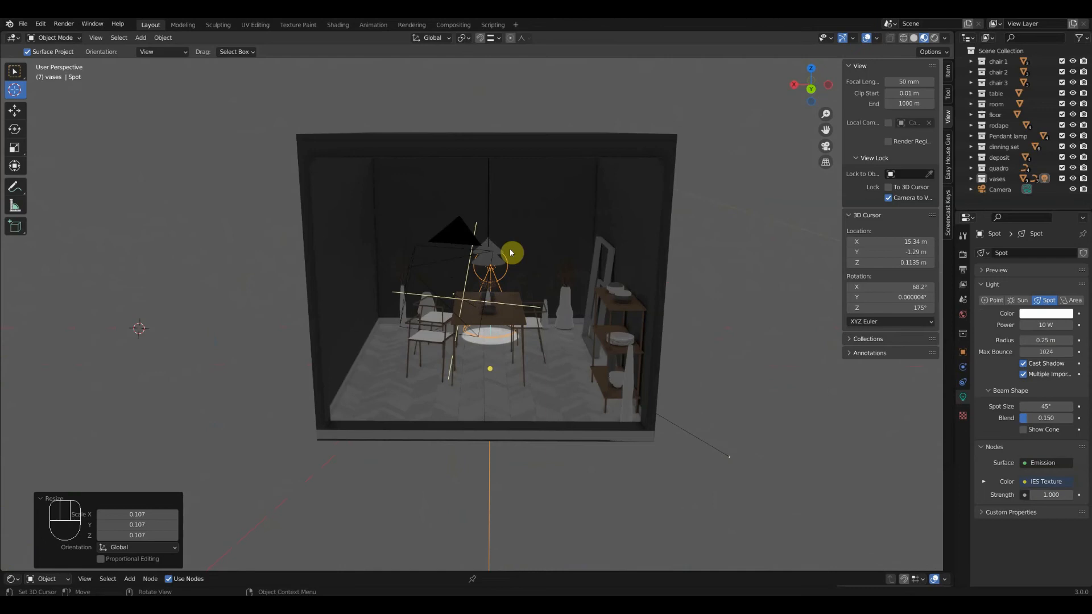
# - View the dining room from the front and duplicate the spot light
pyautogui.press('z')
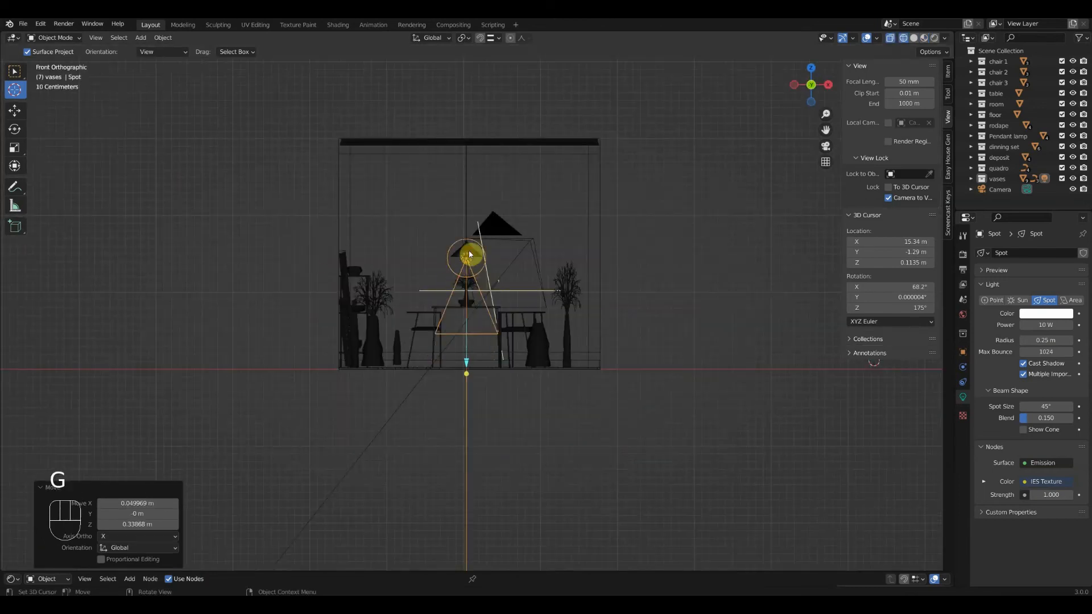
pyautogui.press('shift+d')
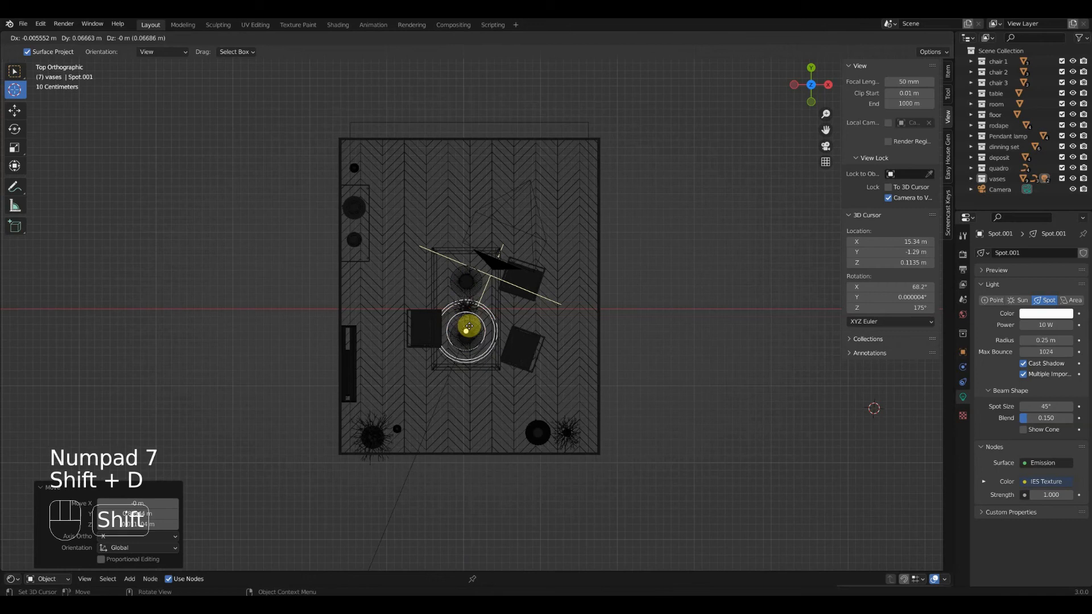